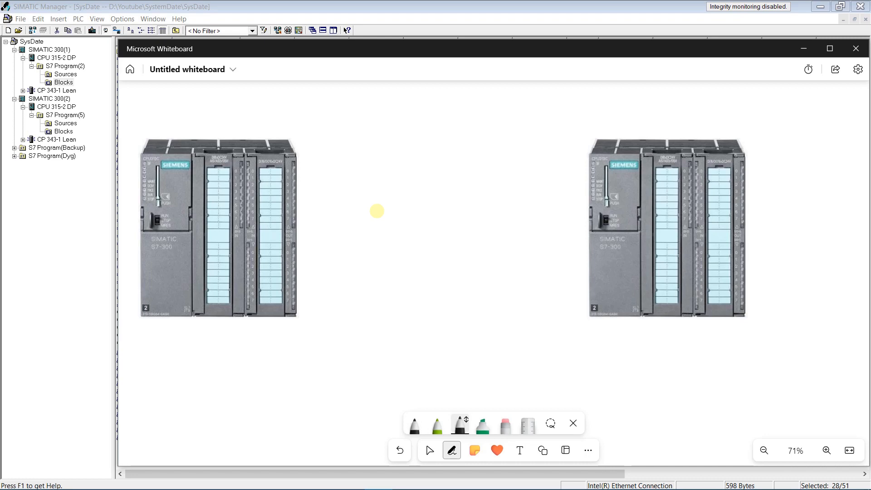
mouse_move(451, 450)
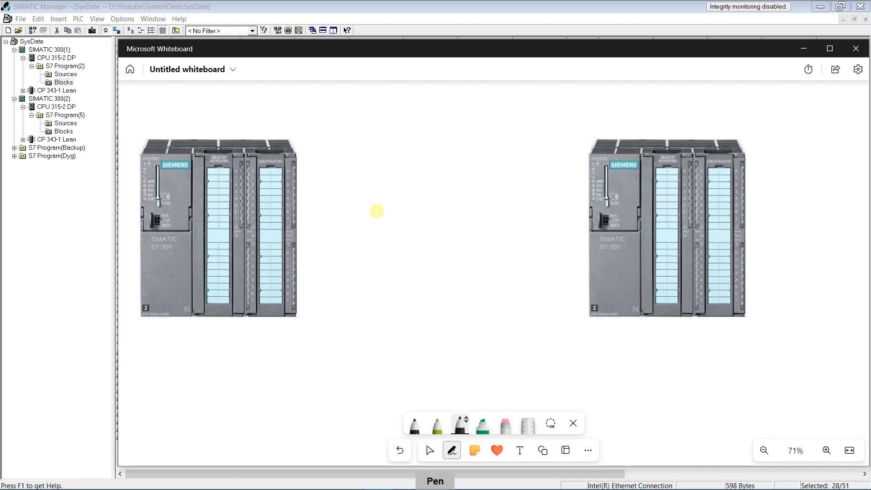
- Sketch a double TCP arrow between the two PLCs with the TCP label above it
left_click_drag(305, 217, 590, 217)
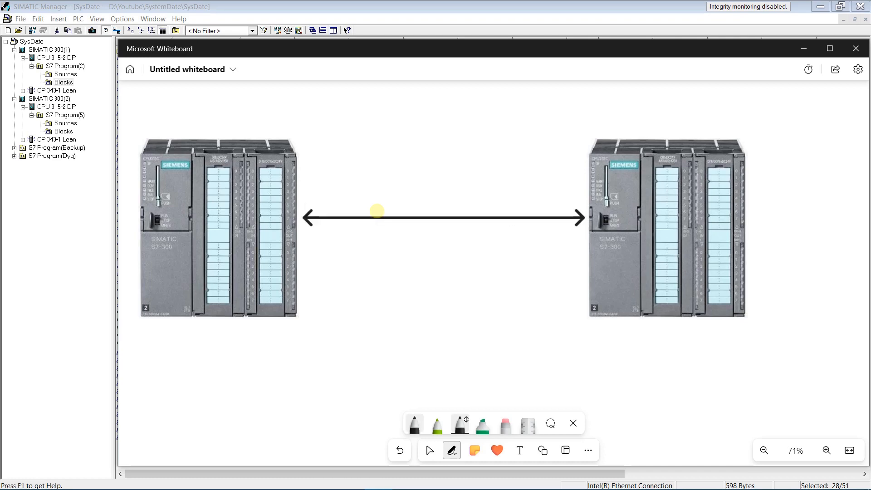
left_click_drag(366, 117, 378, 158)
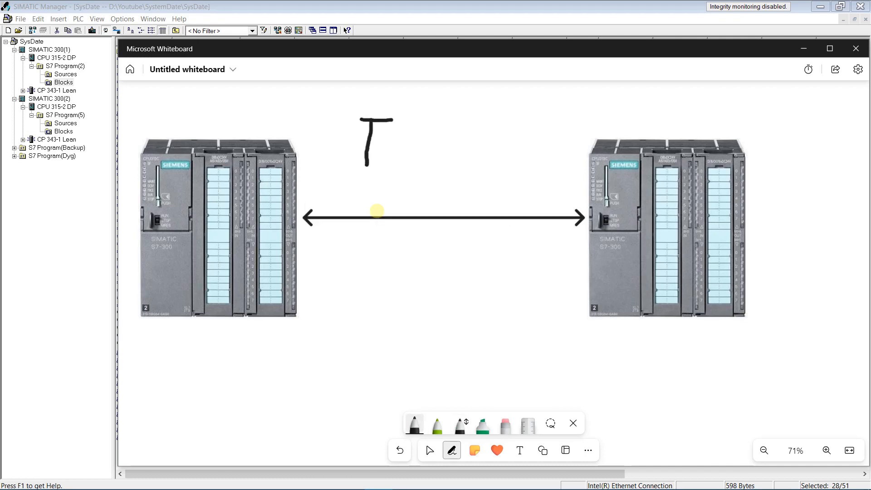
left_click_drag(400, 134, 490, 149)
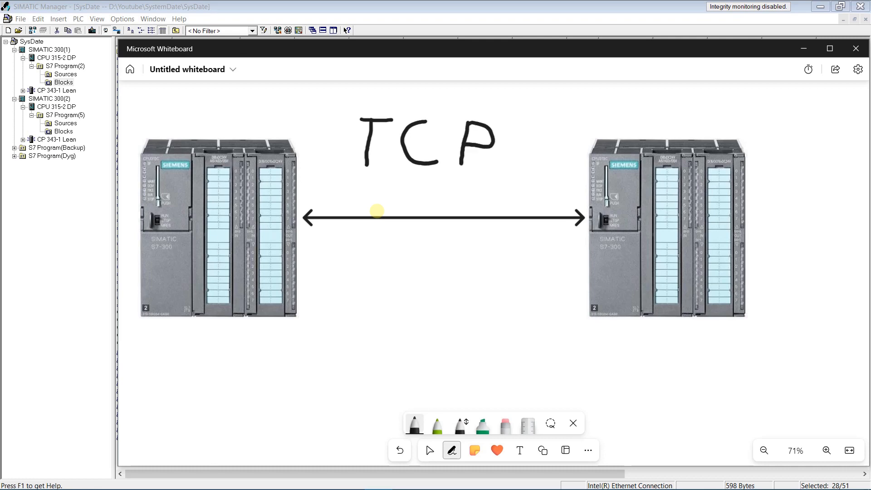
left_click(437, 423)
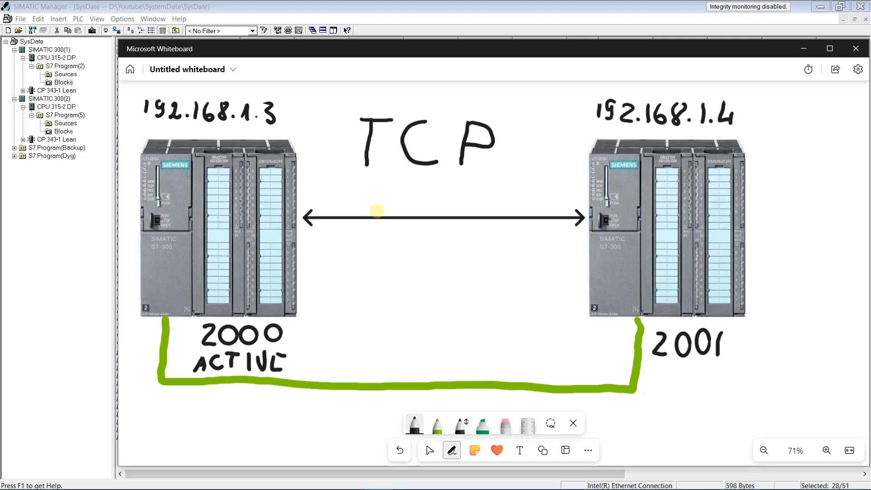
type("PA")
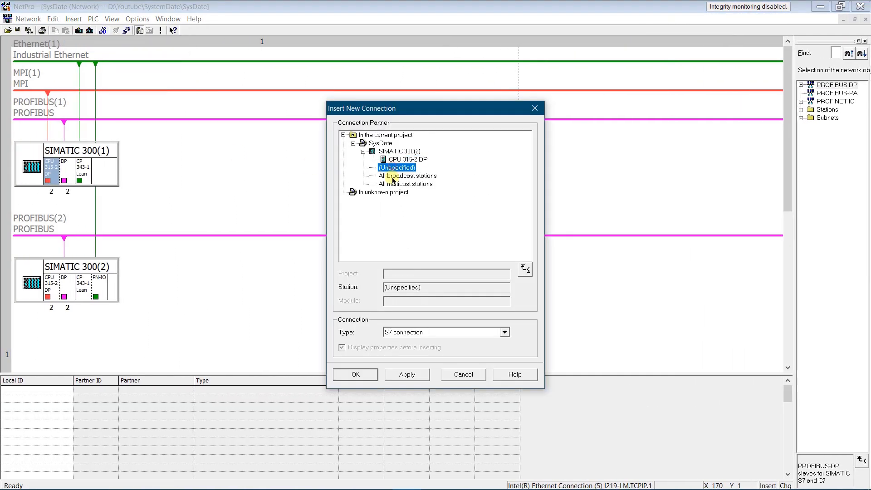
- Confirm the unspecified partner and start entering the remote IP on the connection's Addresses page
left_click(355, 374)
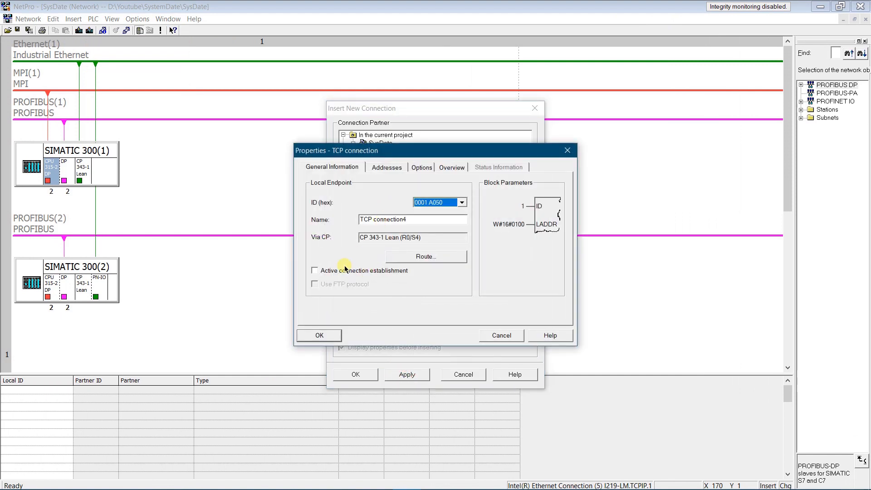
left_click(386, 167)
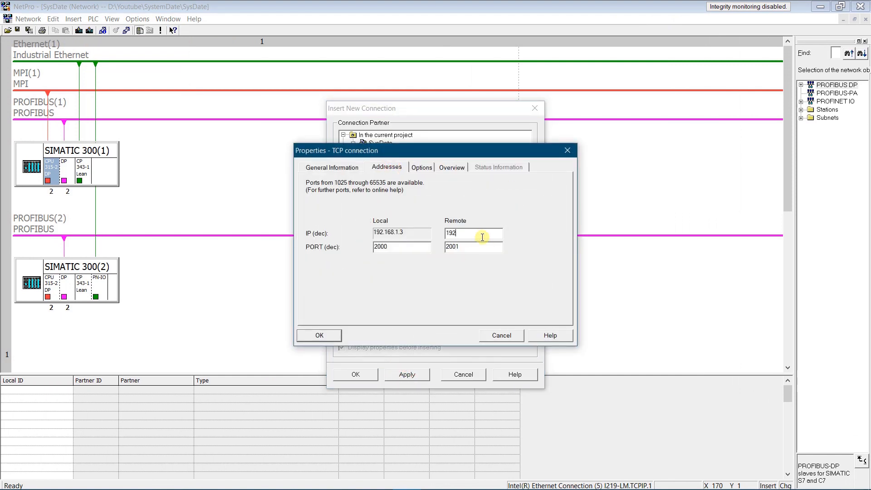
left_click(422, 167)
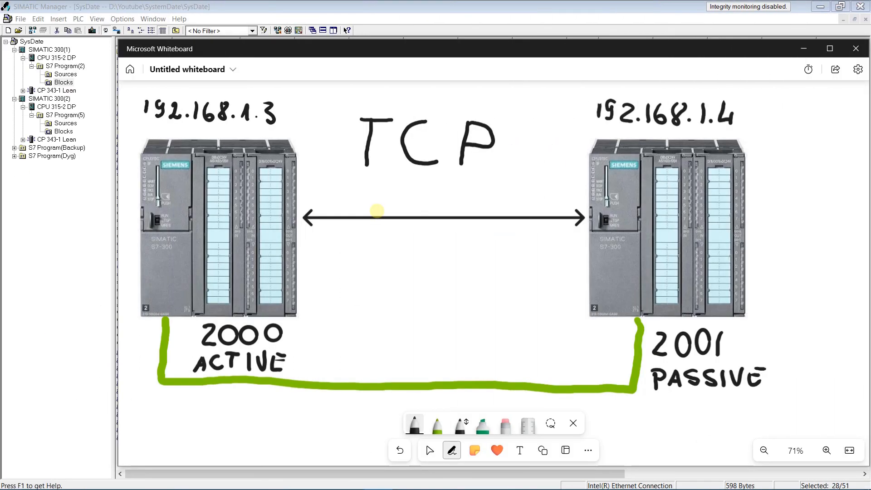
- Write PASSIVE beneath port 2001 on the right-hand PLC
left_click_drag(367, 266, 367, 300)
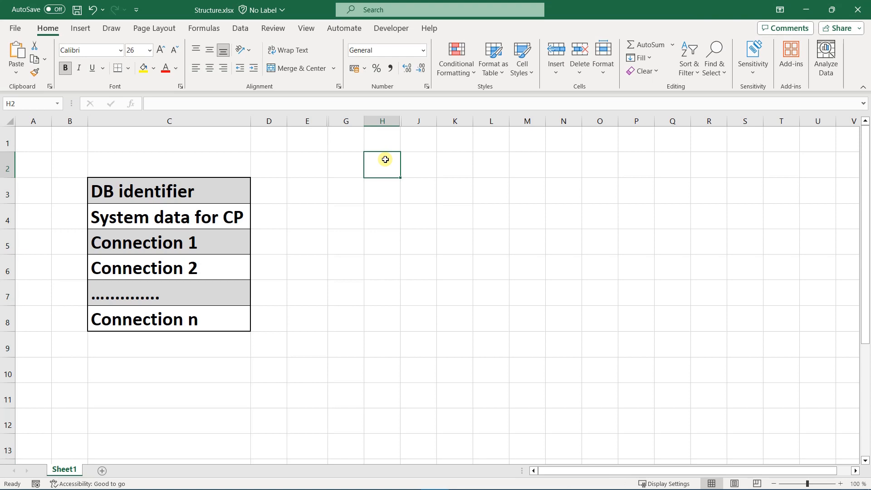
mouse_move(382, 166)
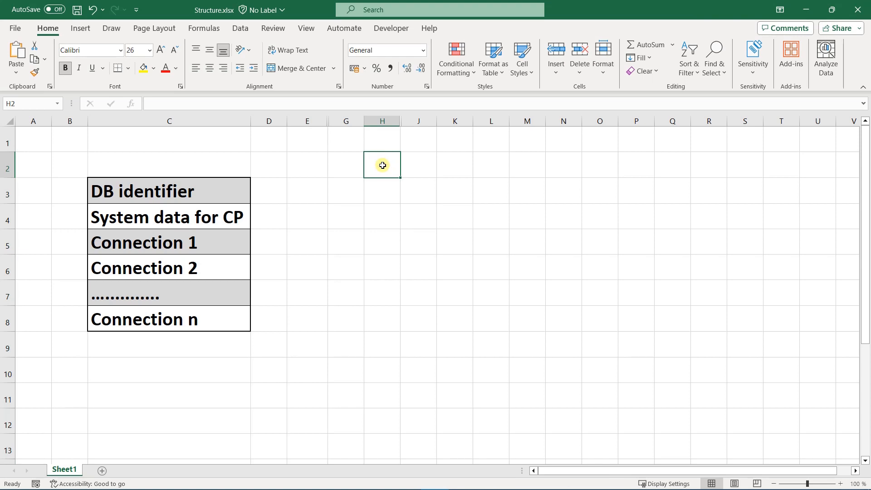
- Ink lines from the connection rows to the Type/ID/subfields table, changing pen colours between lines
left_click(491, 139)
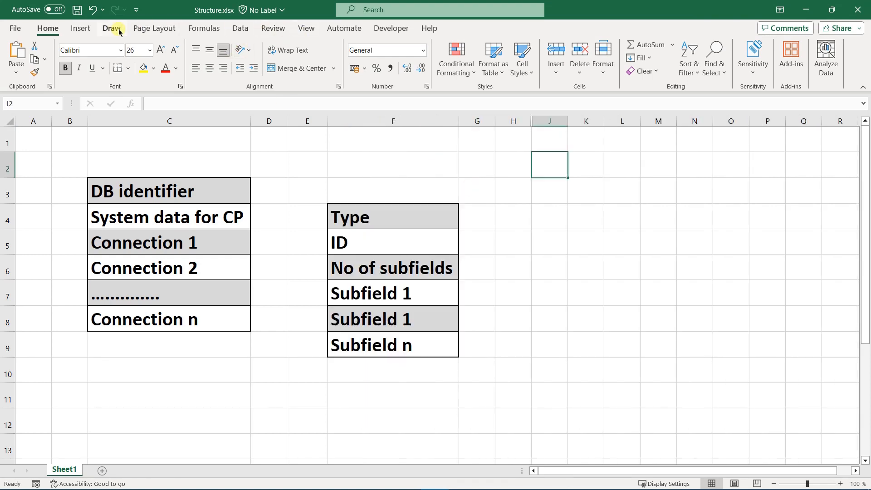
left_click(111, 28)
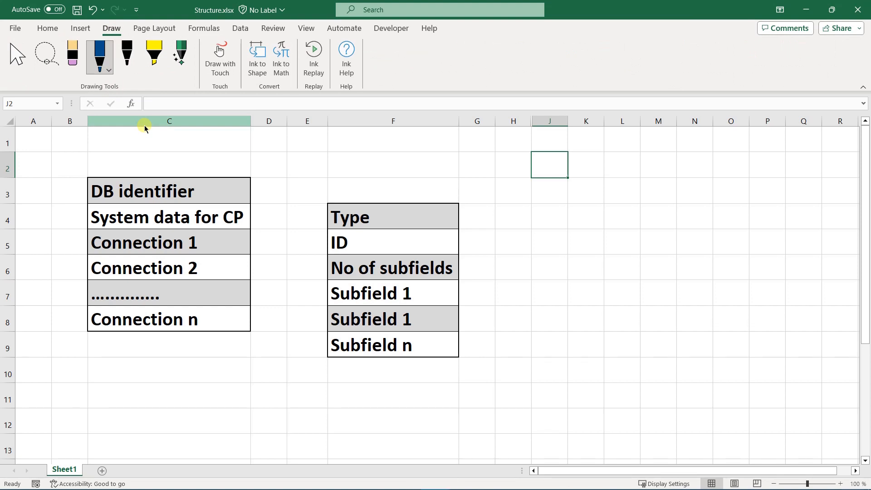
left_click_drag(249, 231, 329, 209)
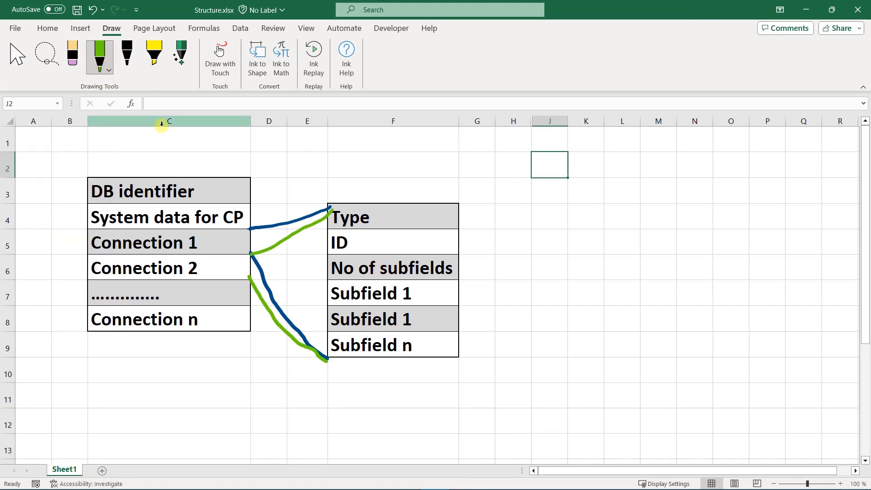
left_click(99, 53)
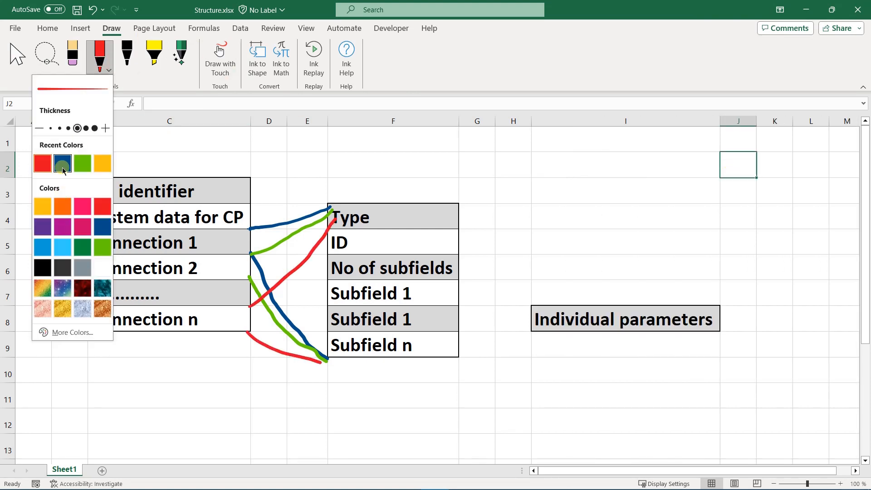
left_click(62, 163)
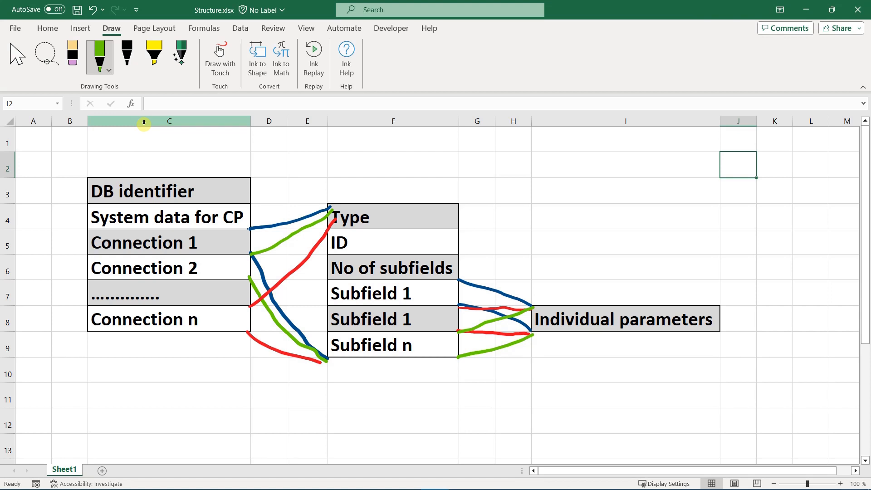
- Link the subfield rows to the Individual parameters cell with a coloured ink line
left_click(624, 344)
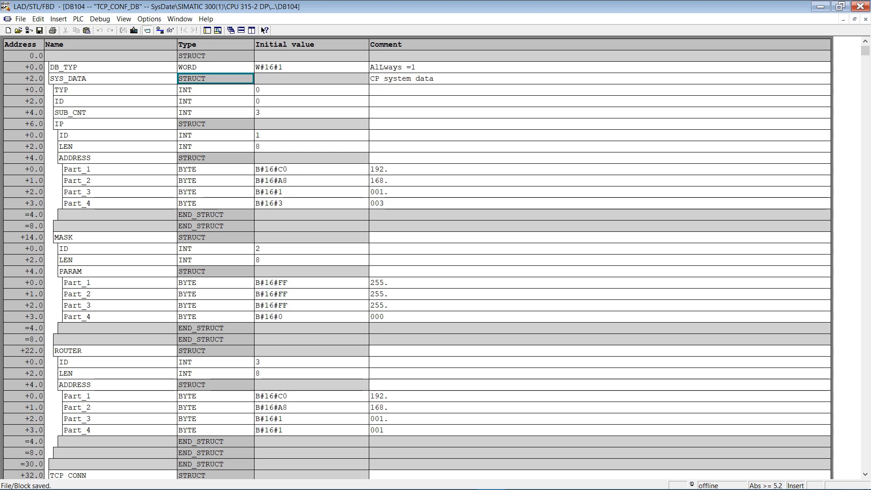
- Scroll DB104 TCP_CONF_DB to review the SYS_DATA IP, MASK and ROUTER entries
scroll("down", 3)
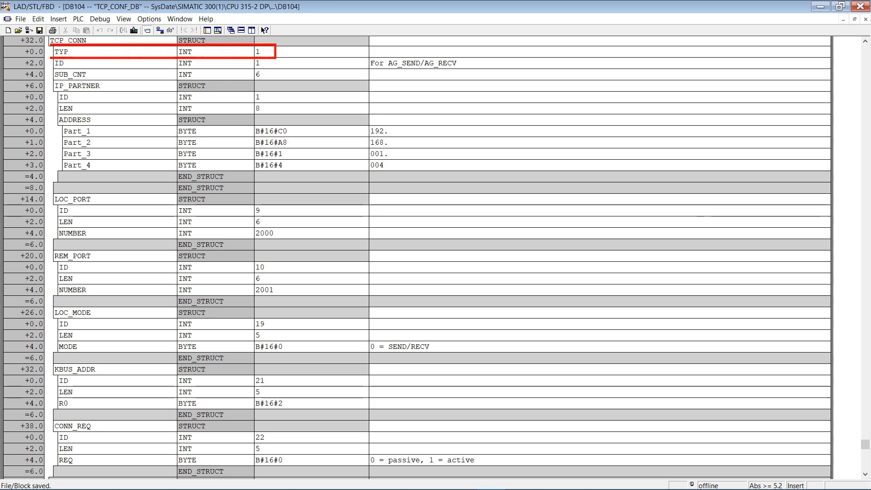
left_click(312, 50)
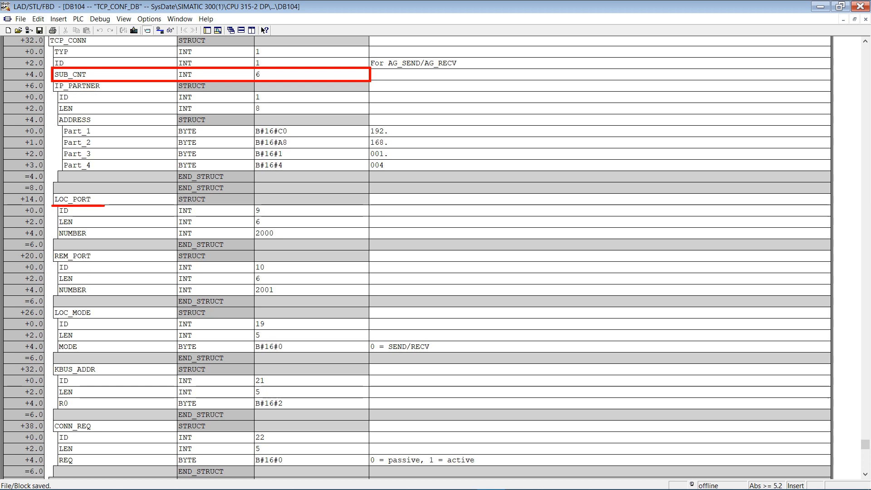
left_click(73, 312)
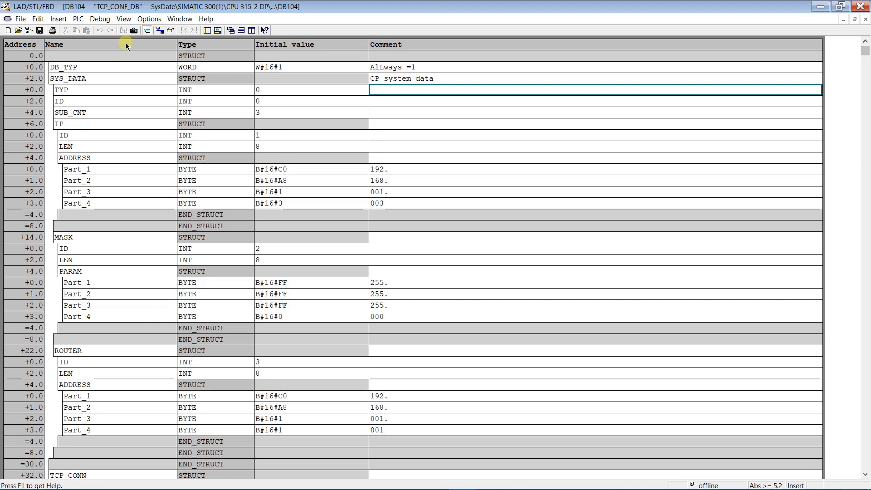
- Switch DB104 TCP_CONF_DB to Data View to show actual values beside initial values
left_click(123, 18)
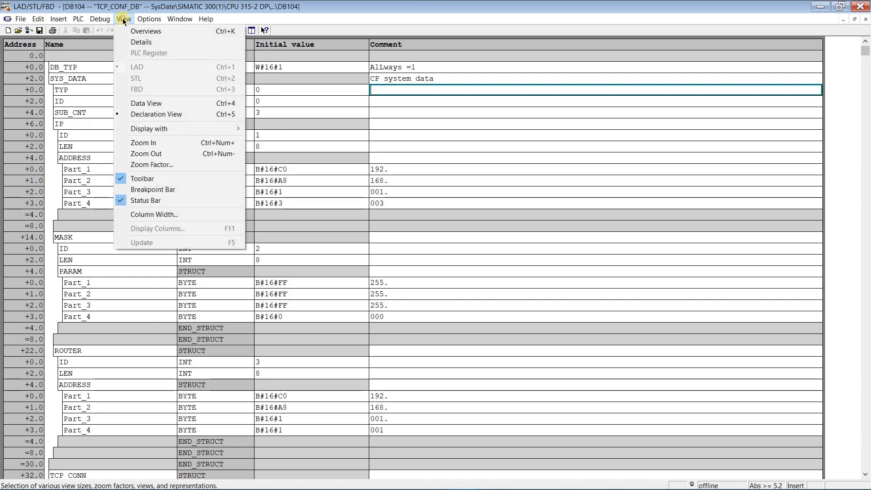
left_click(145, 103)
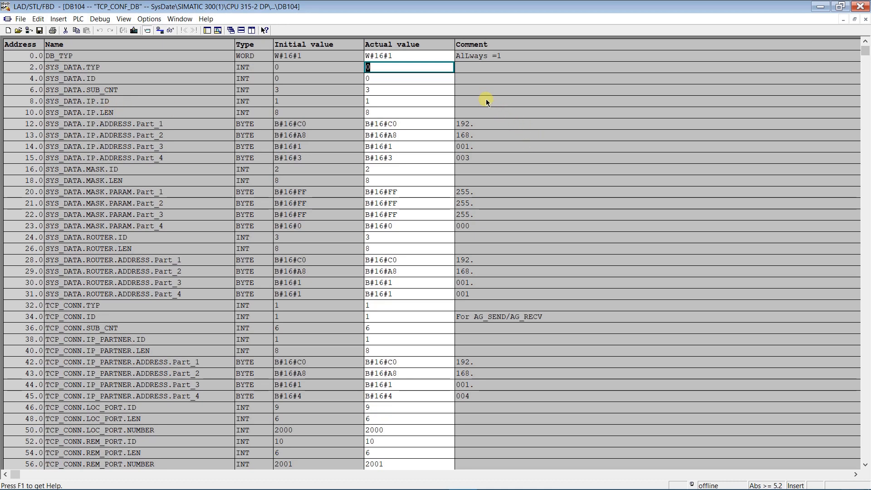
scroll("down", 3)
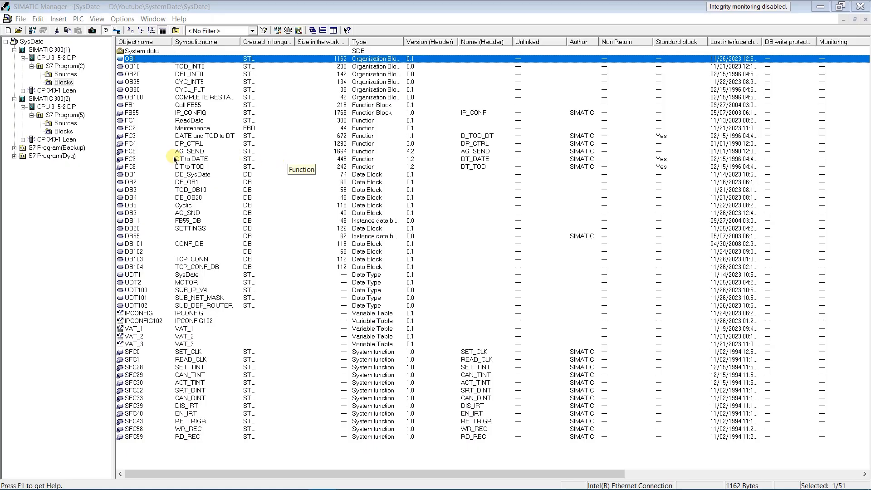
- Select the SIMATIC 300(1) station and scroll through its listed objects
left_click(131, 105)
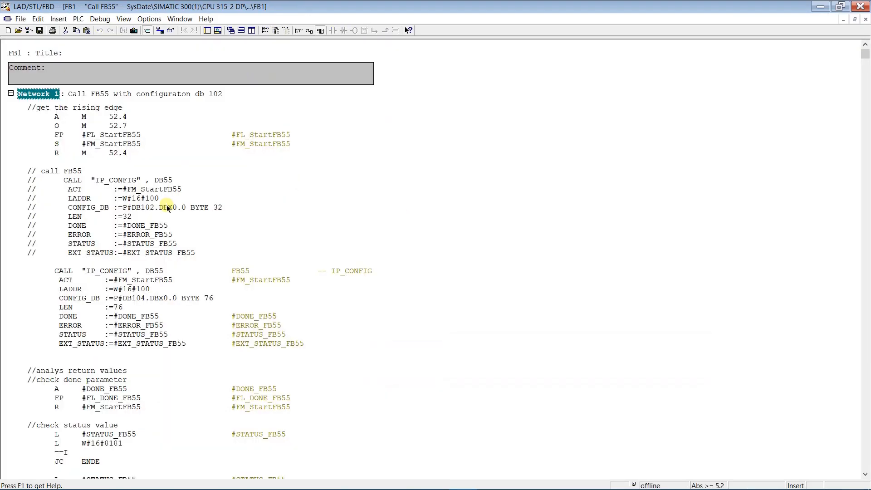
scroll("down", 3)
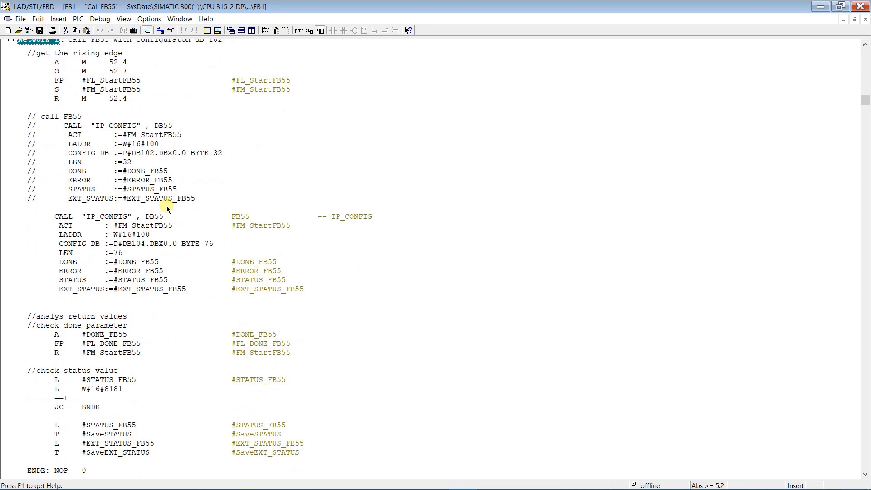
mouse_move(280, 168)
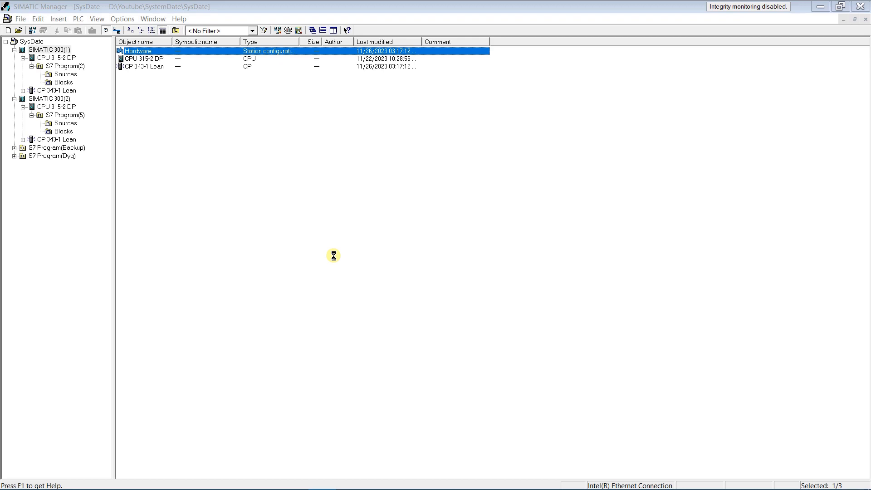
- Show the CP 343-1 Lean properties from HW Config, with Ethernet address 192.168.1.3
double_click(137, 51)
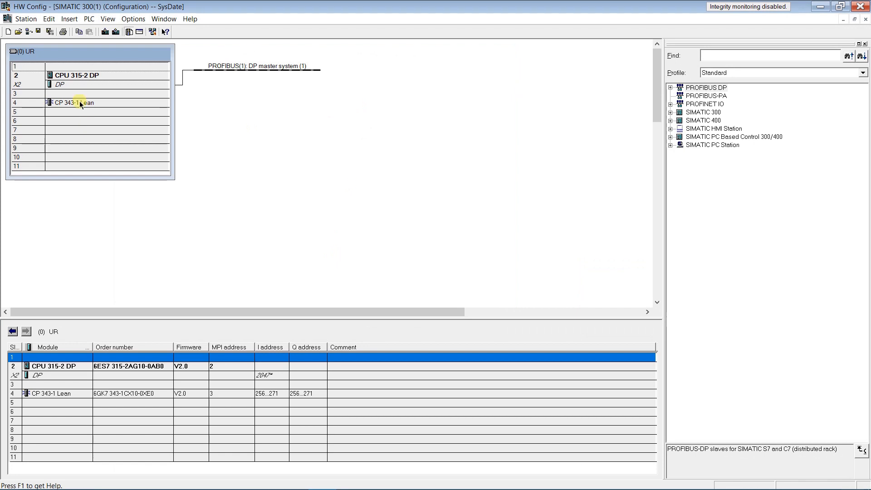
double_click(72, 103)
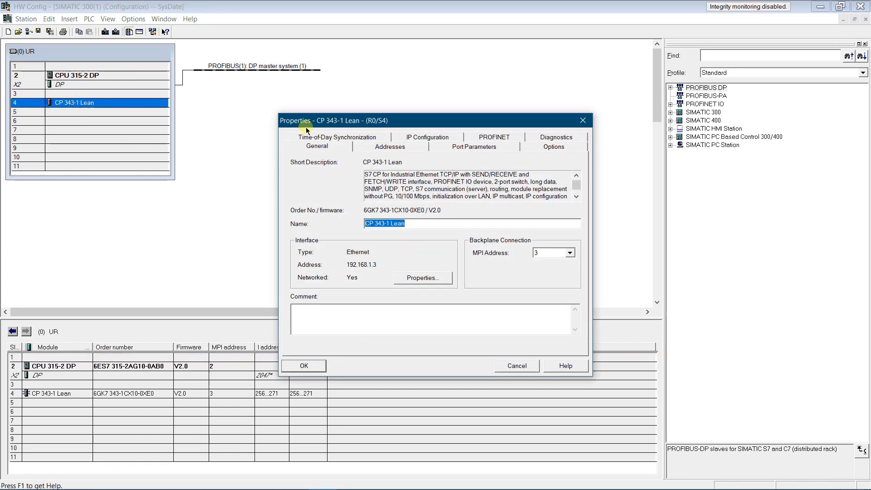
left_click(428, 137)
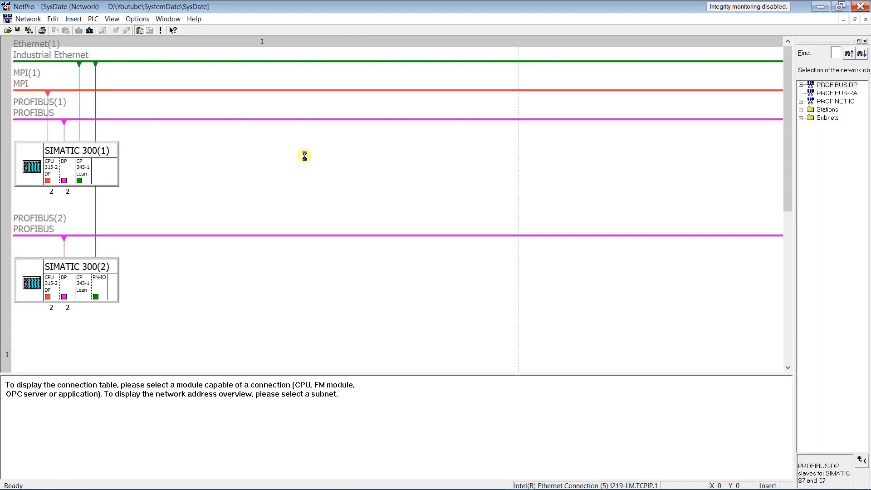
mouse_move(57, 283)
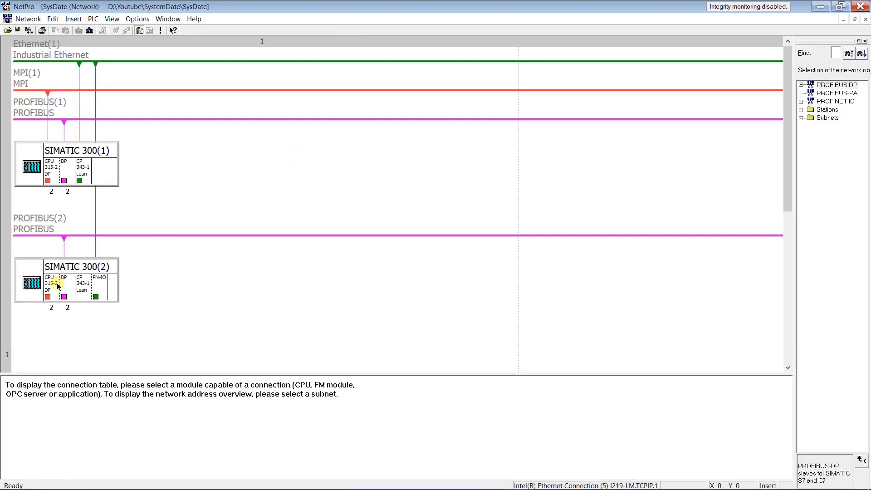
- Display SIMATIC 300(2) CPU's TCP connection from 192.168.1.4 to partner 192.168.1.3
left_click(51, 283)
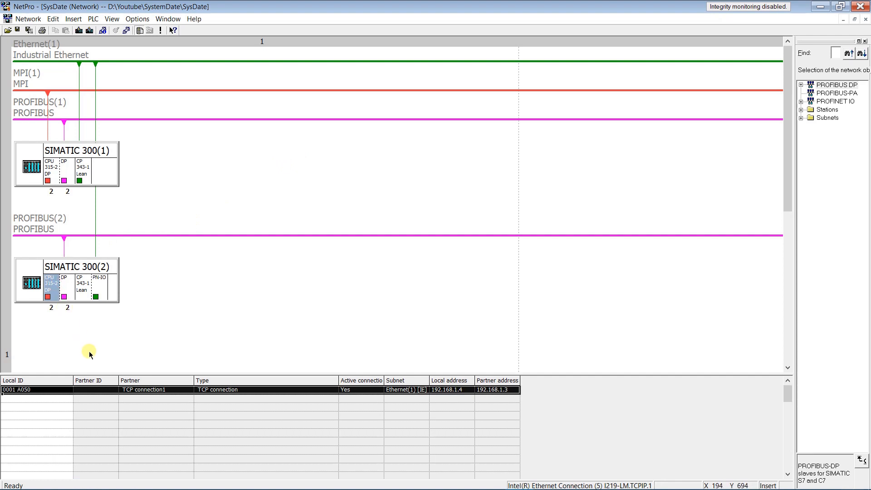
mouse_move(93, 339)
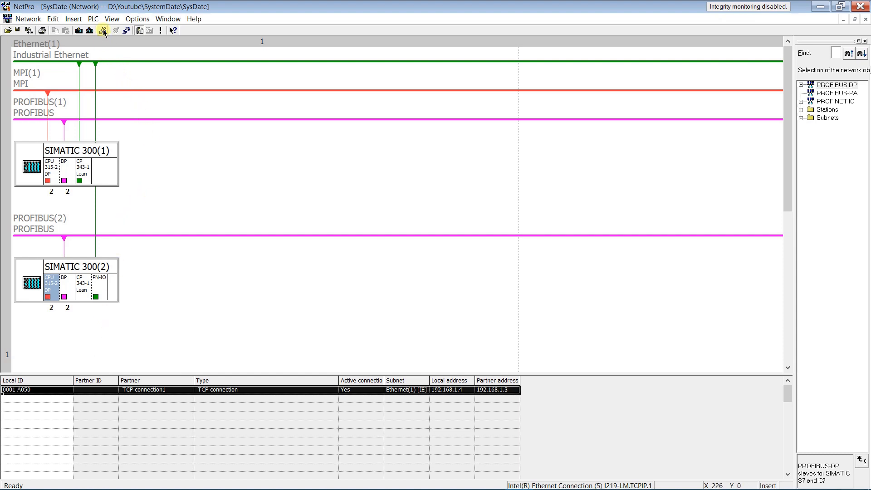
left_click(102, 30)
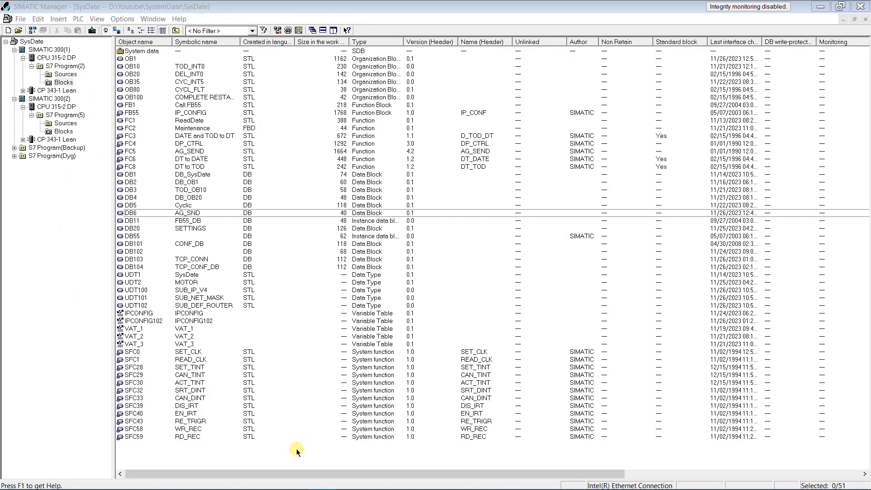
mouse_move(262, 432)
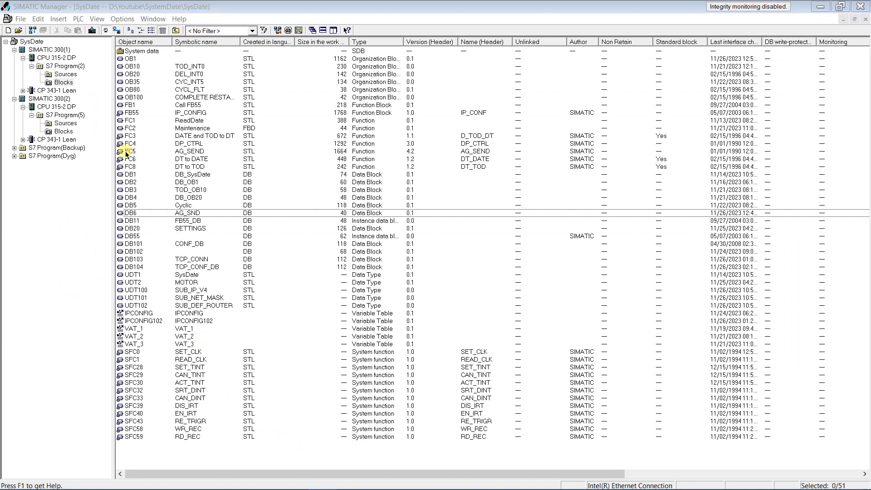
left_click(129, 152)
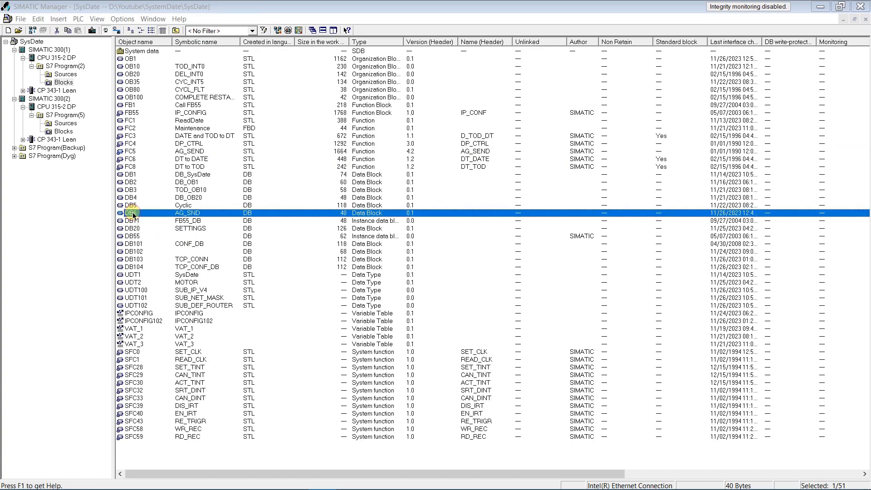
double_click(132, 213)
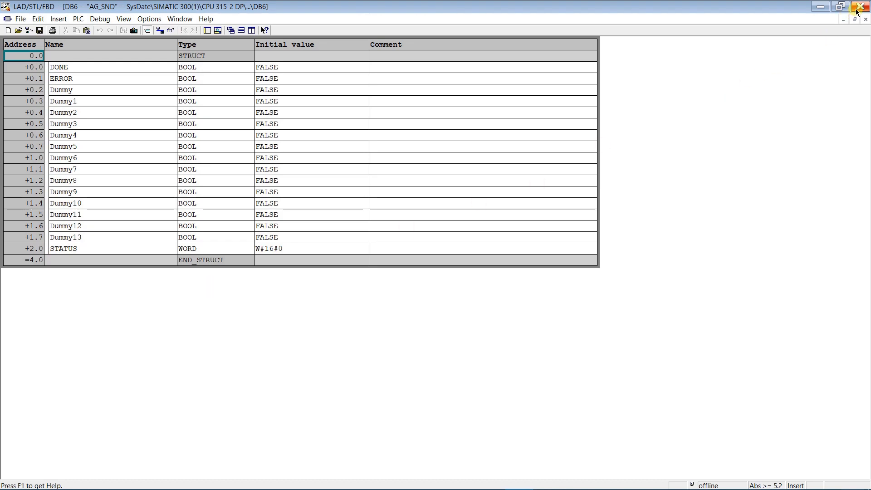
left_click(850, 7)
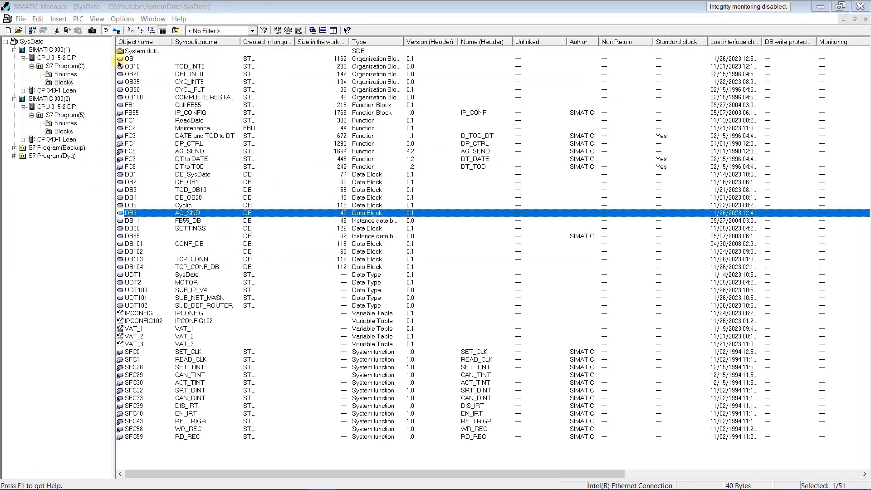
left_click(129, 58)
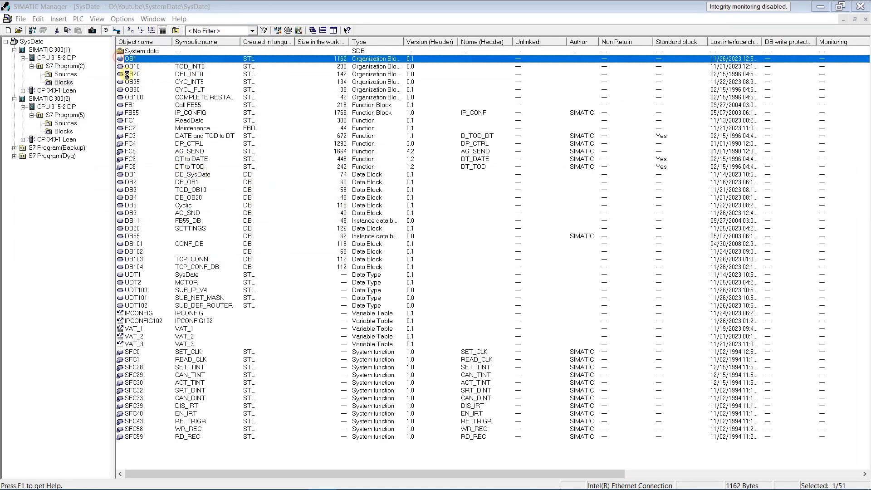
double_click(129, 59)
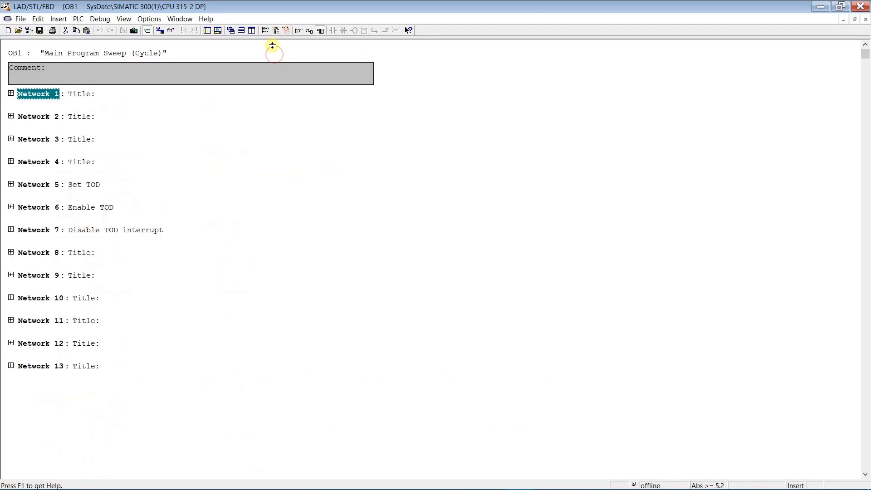
left_click(10, 139)
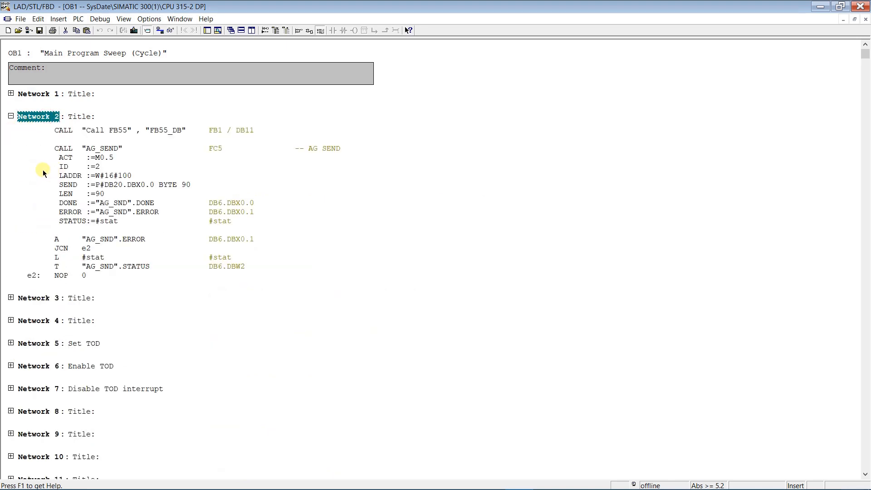
mouse_move(305, 269)
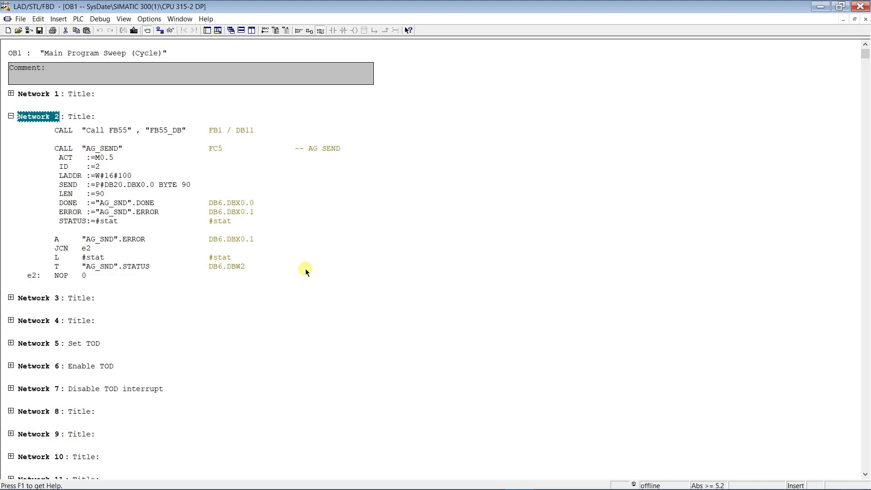
mouse_move(321, 251)
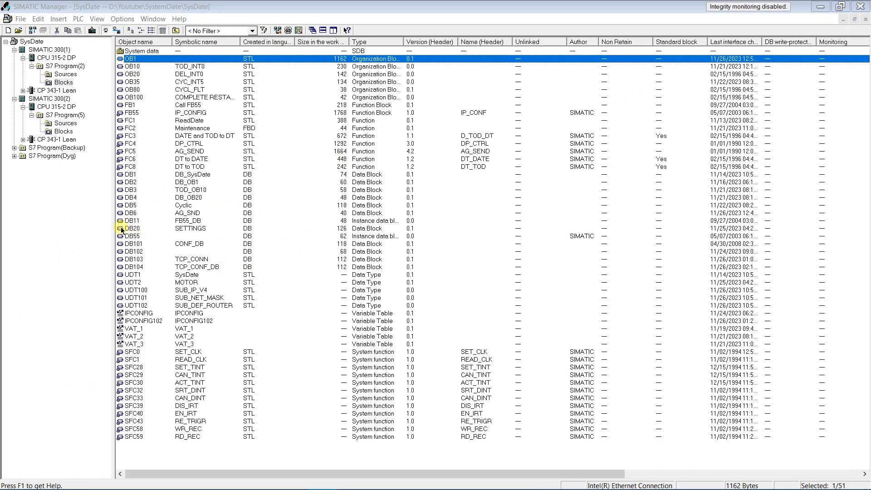
double_click(133, 229)
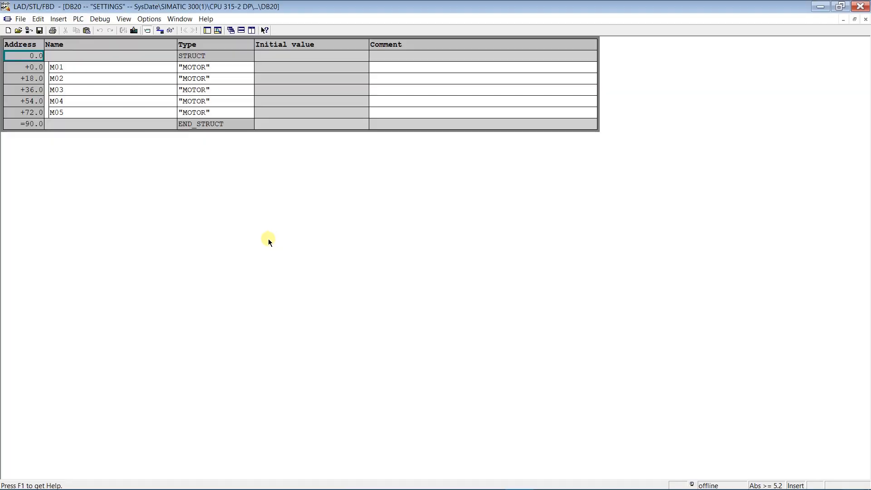
left_click(123, 18)
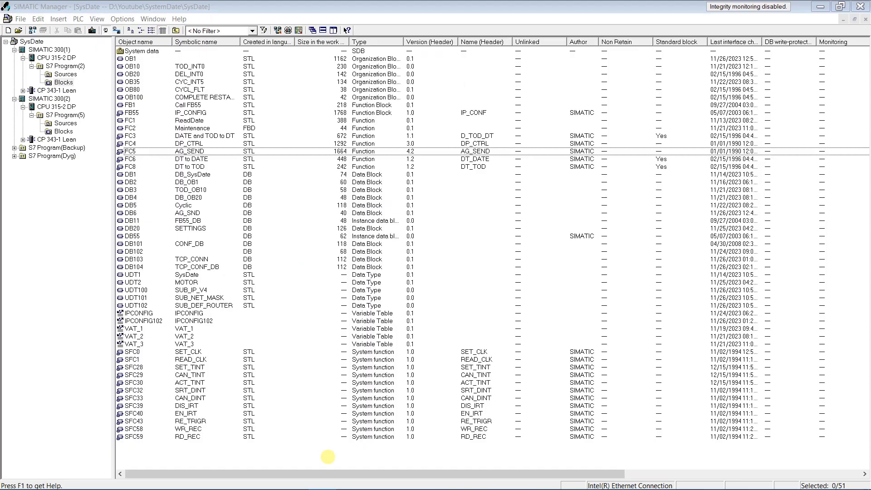
- Show SIMATIC 300(2)'s block list, look into DB20 RCV, and select OB1
left_click(65, 131)
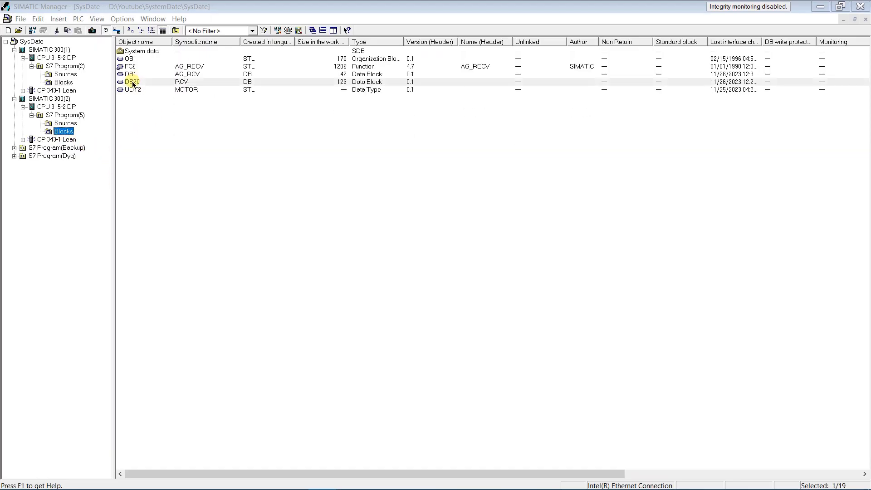
double_click(132, 81)
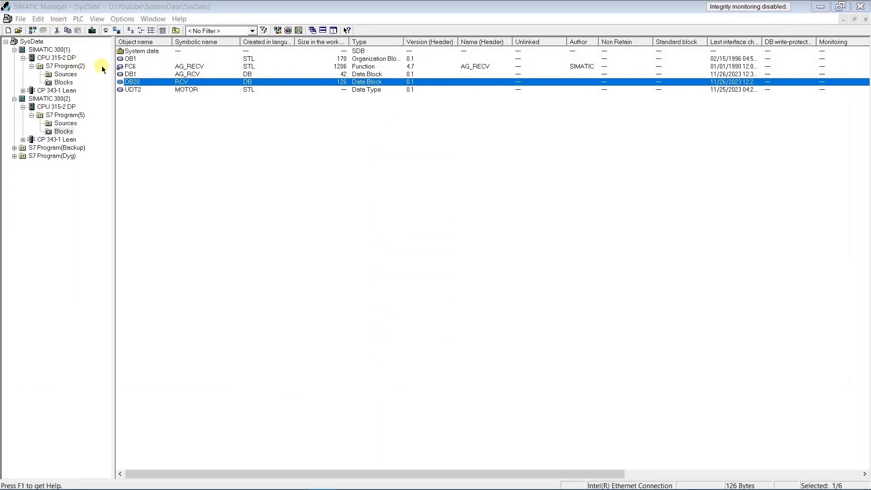
left_click(130, 59)
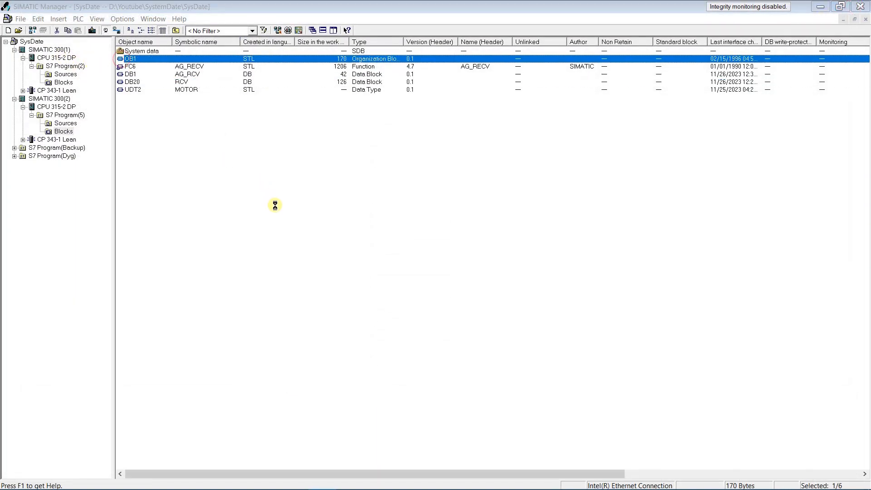
double_click(130, 58)
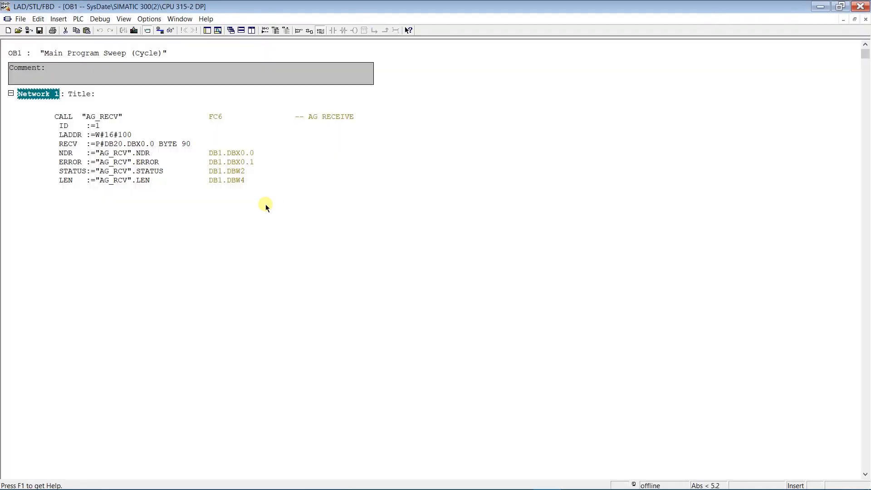
mouse_move(160, 219)
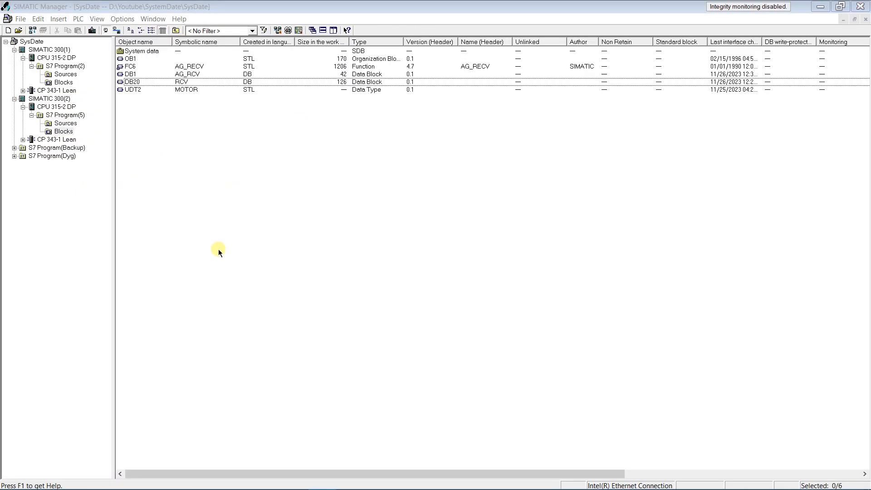
left_click(131, 66)
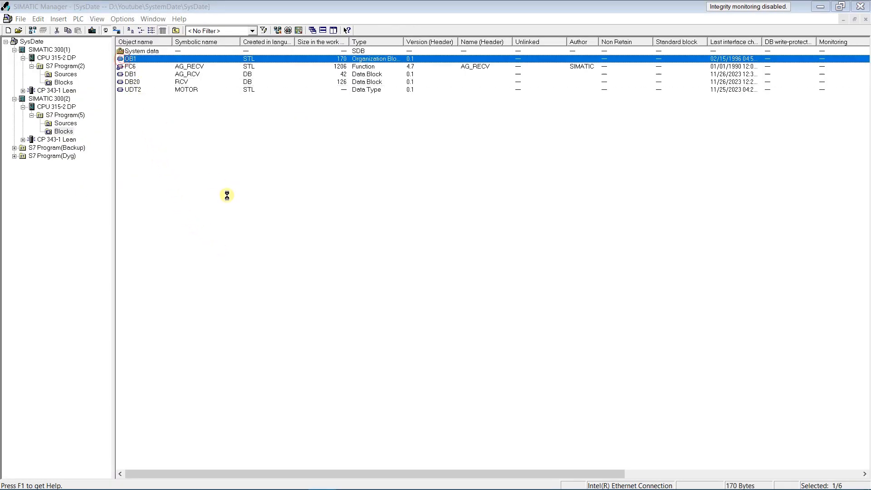
- Gate OB1's AG_RECV call with A M20.0 / JC agrc / BE and download it to the CPU
double_click(130, 58)
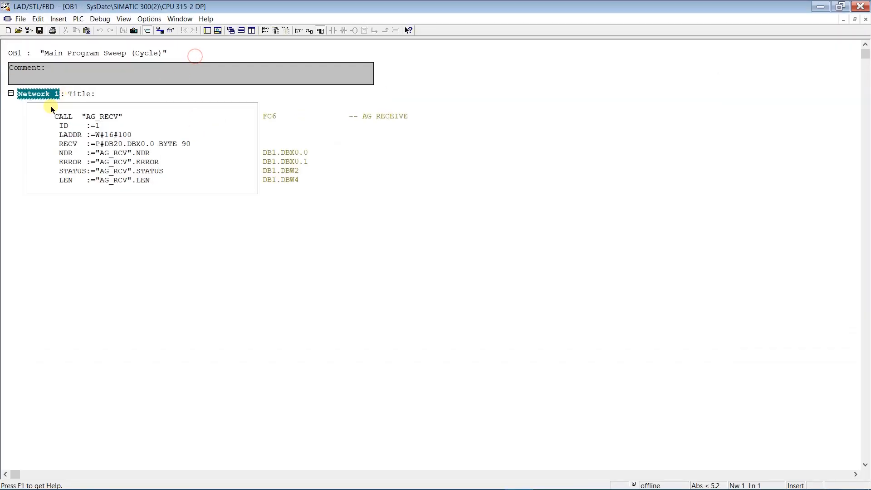
type("a m20.")
left_click(143, 116)
type("agrc: ")
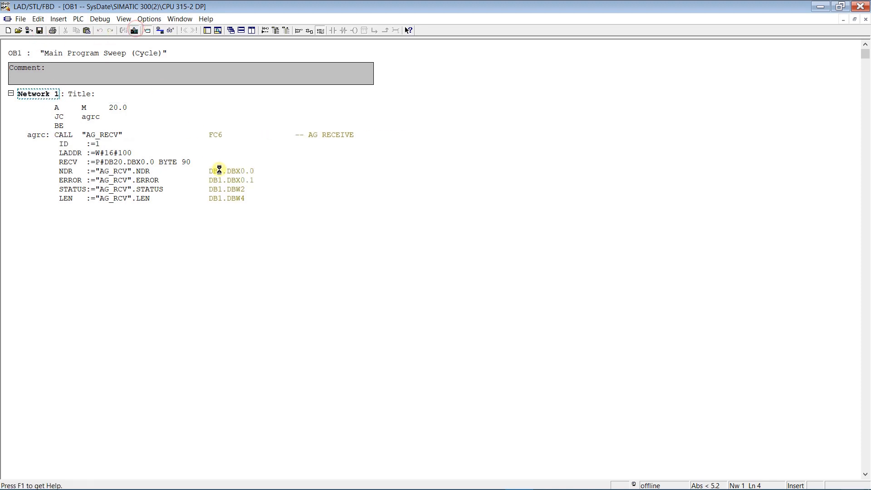
left_click(134, 30)
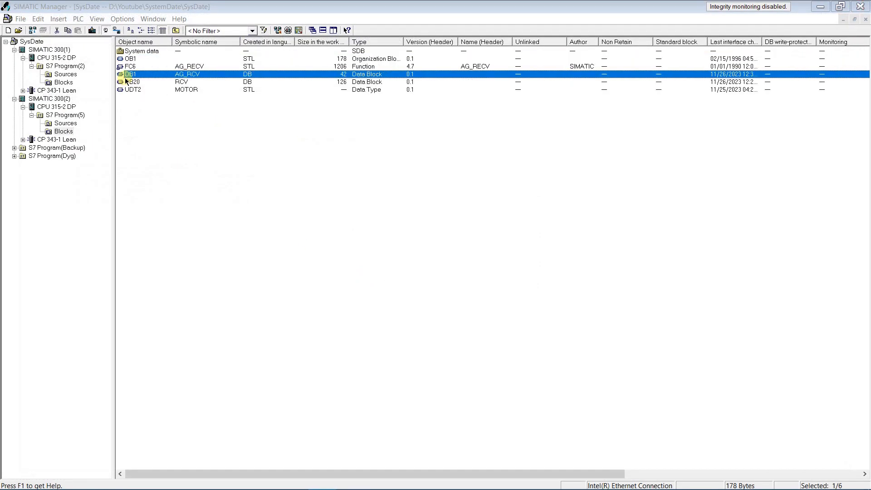
- Monitor DB20 RCV online in data view with the details area shown, all motor values zero
left_click(133, 81)
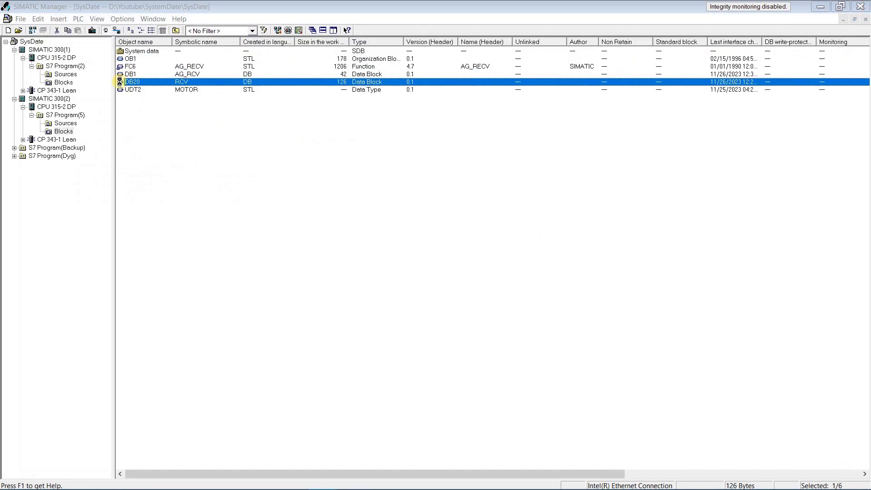
double_click(132, 82)
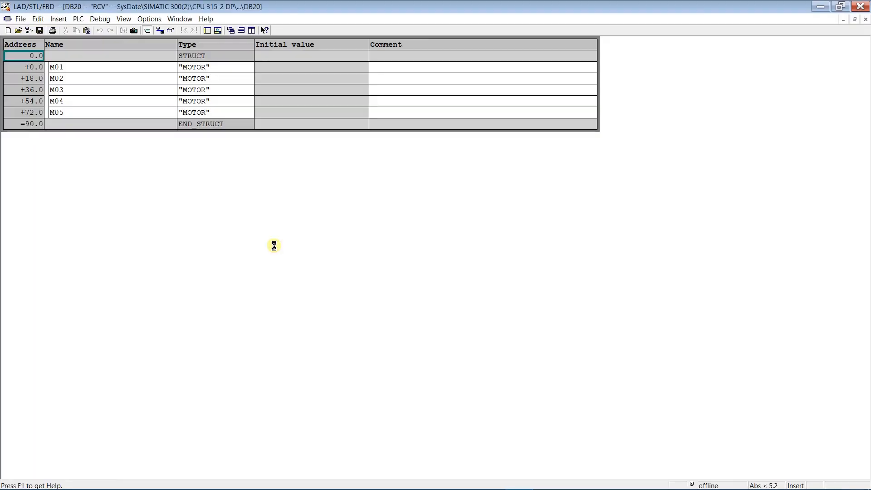
left_click(123, 18)
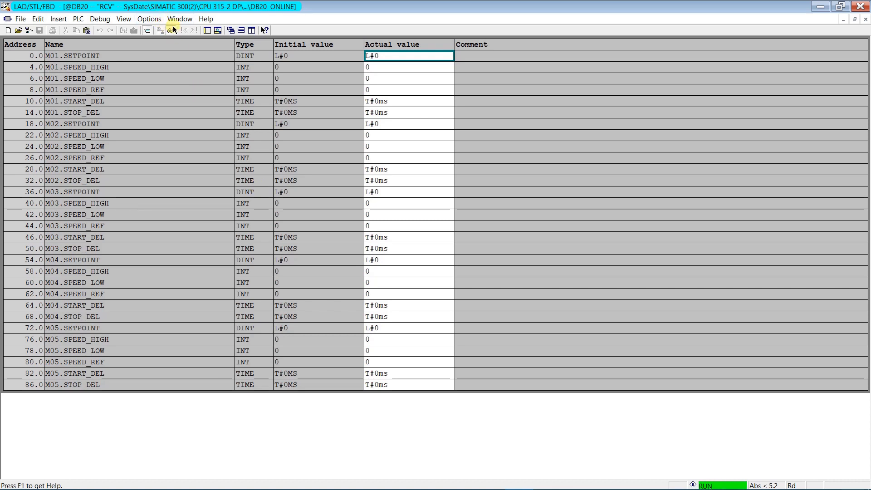
left_click(218, 29)
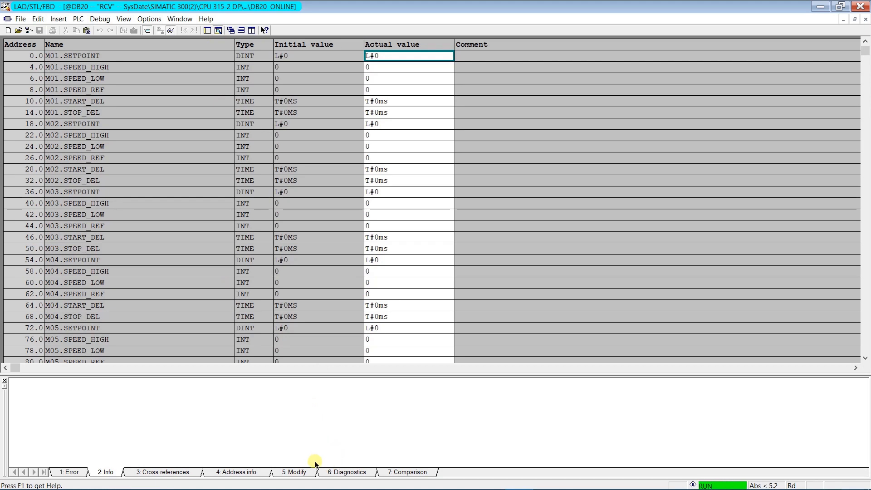
- Enter M 20.0 in the Modify table, monitor it and set it to 1 so DB20 receives motor values
left_click(295, 472)
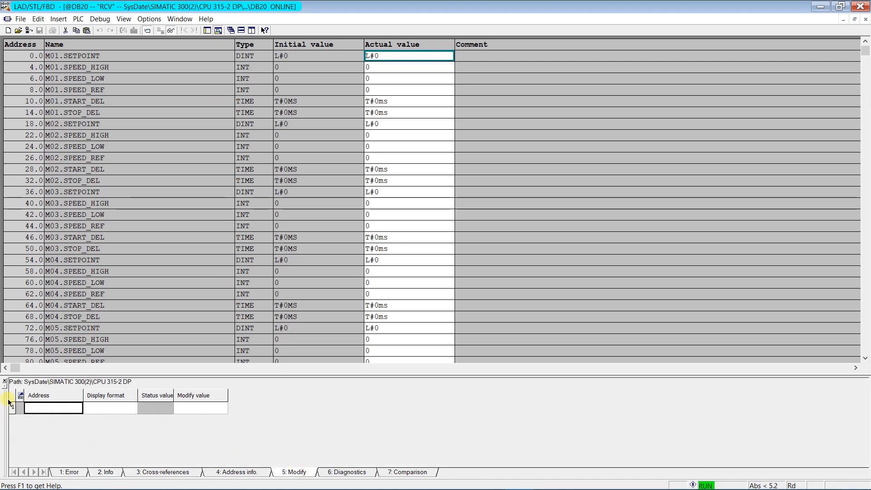
type("m")
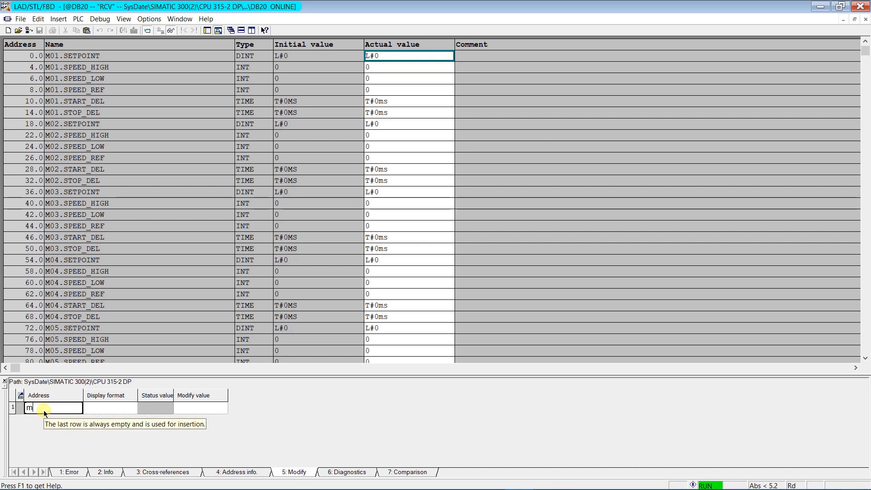
type("20.0")
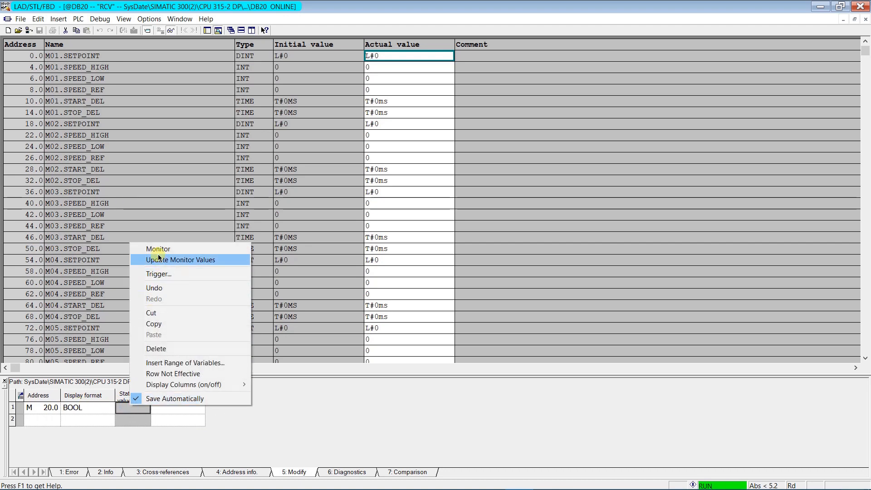
left_click(180, 260)
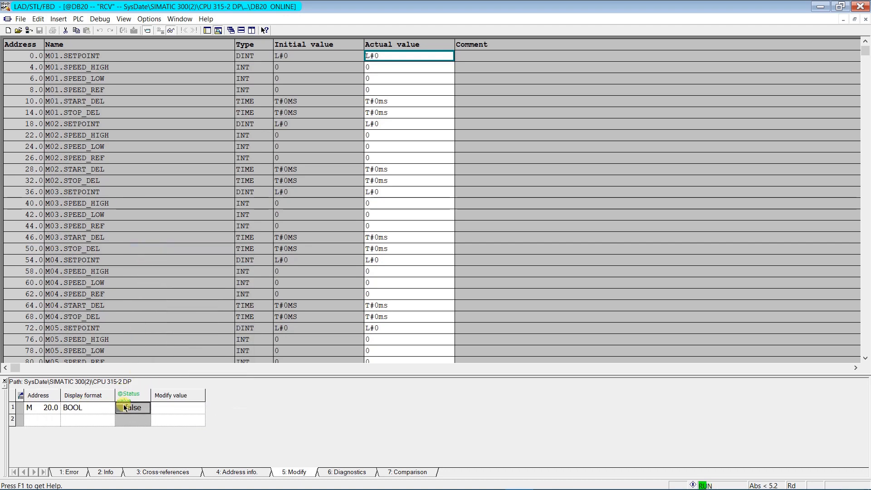
right_click(133, 408)
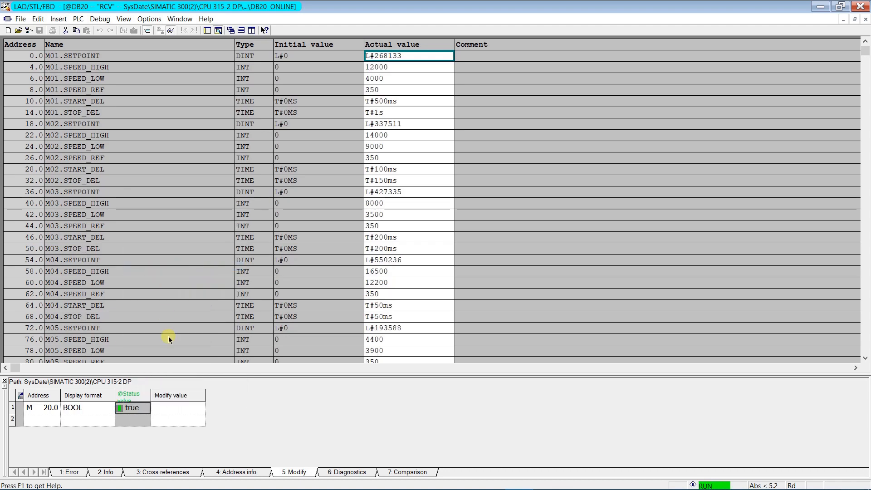
mouse_move(133, 410)
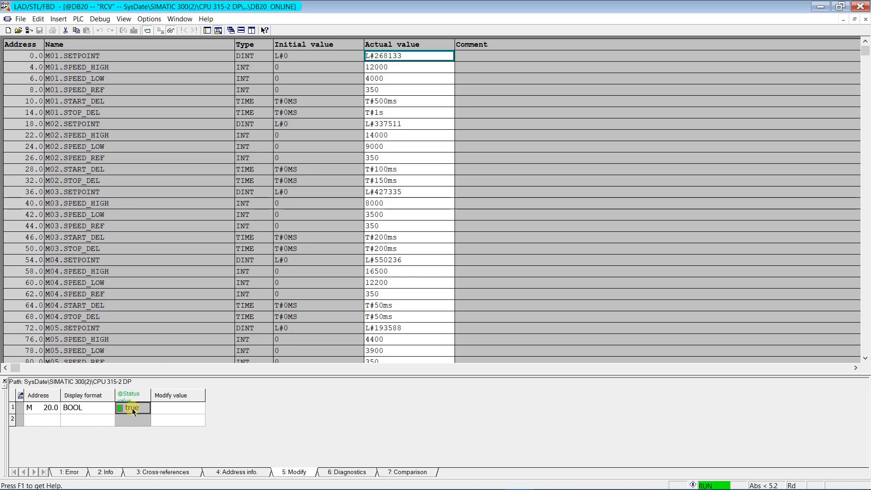
- Reset M20.0, re-download DB20 over the CPU's copy confirming both warnings, and resume monitoring
right_click(133, 408)
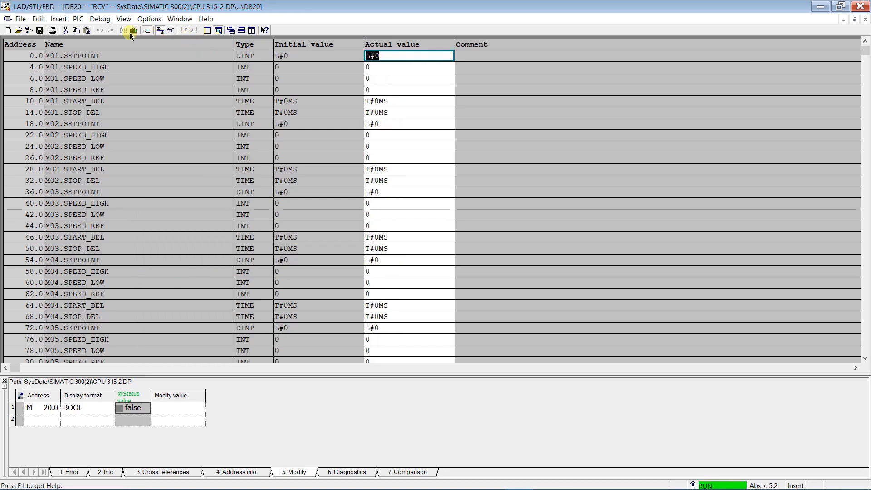
left_click(134, 31)
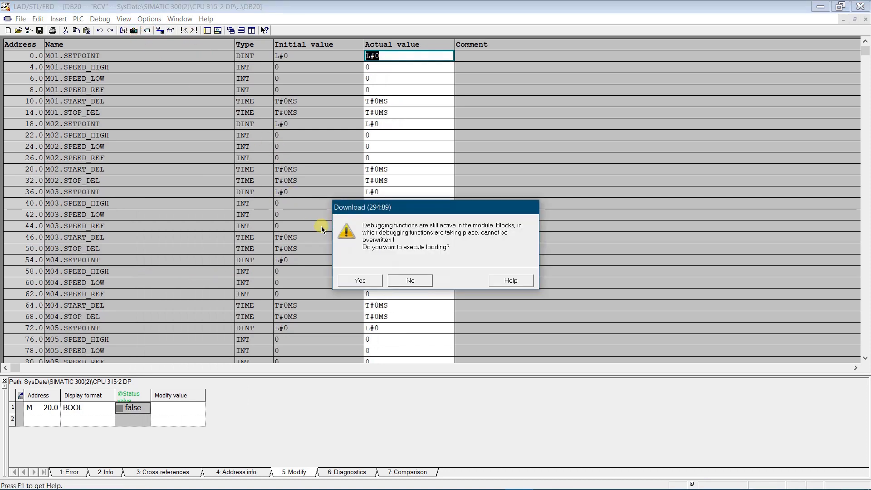
left_click(359, 281)
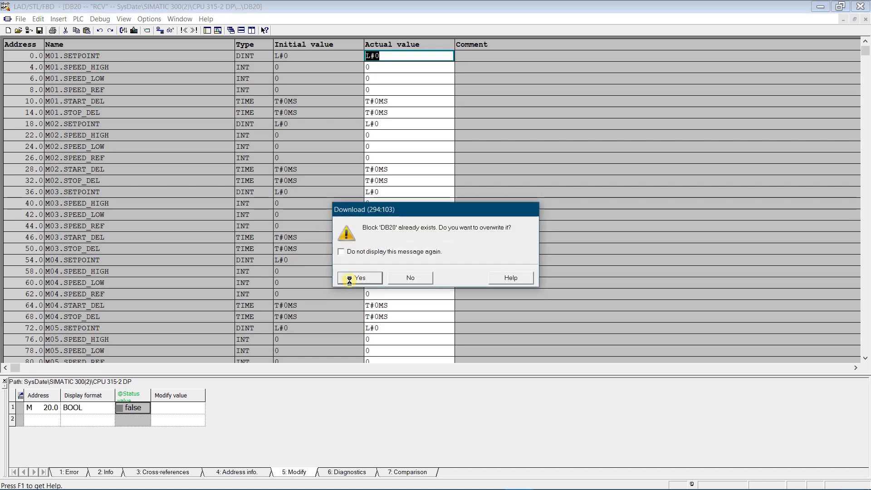
left_click(360, 278)
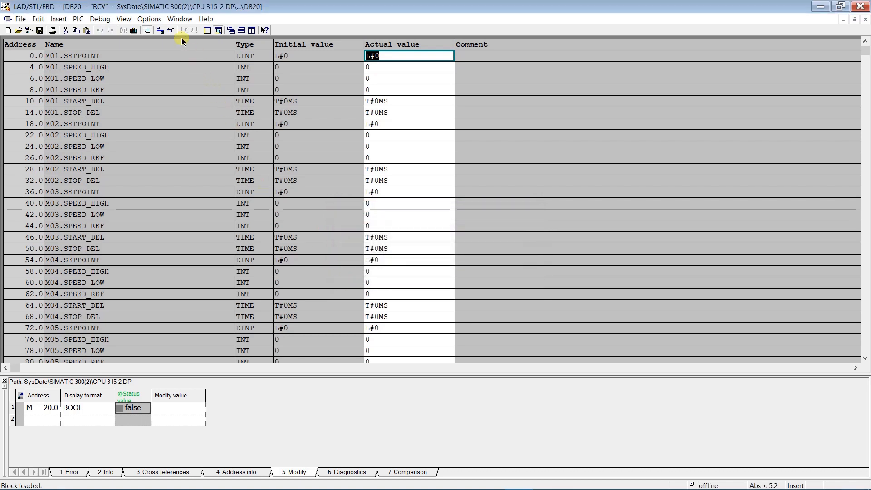
left_click(170, 31)
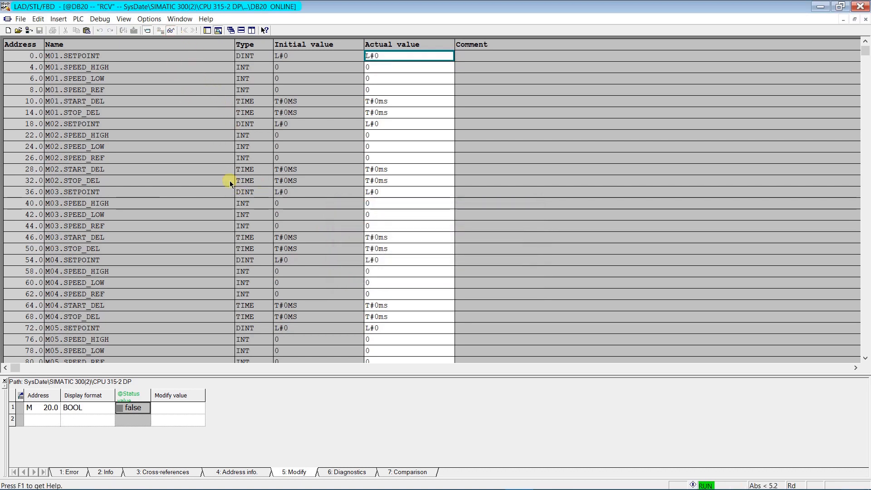
- Set M20.0 to 1 again so DB20 shows the received motor values like L#268133
right_click(132, 408)
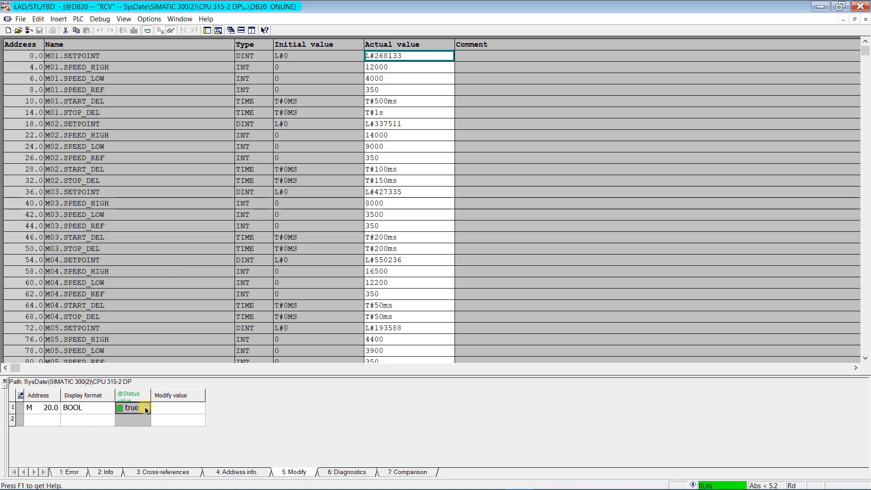
right_click(132, 407)
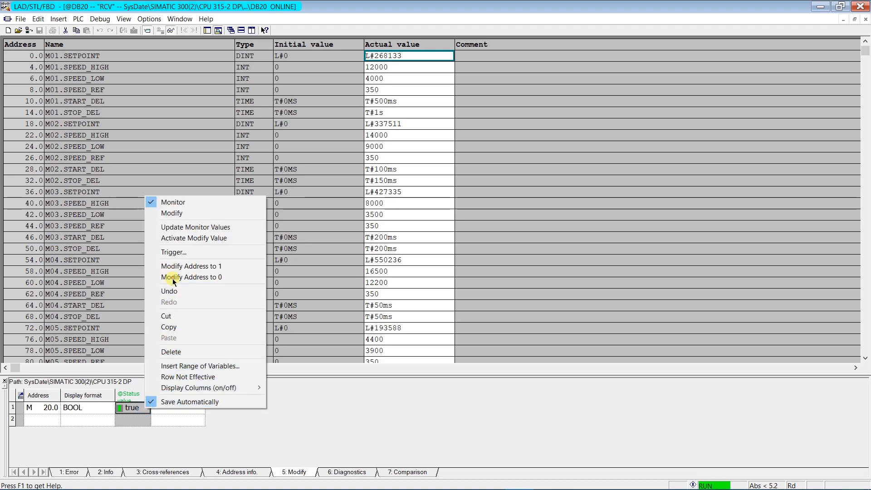